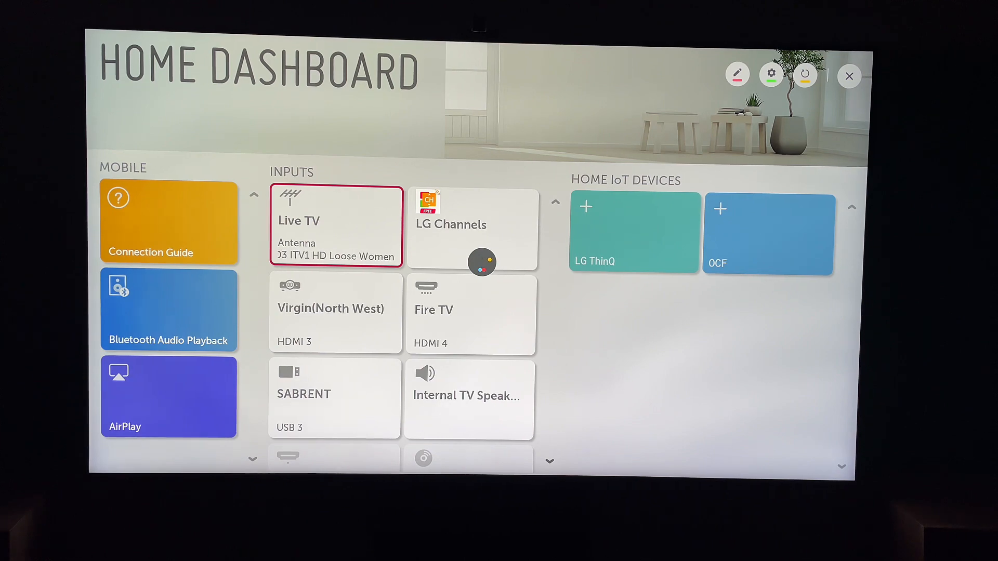
# Step: From the home dashboard, enter Settings and select the General category
pyautogui.click(771, 75)
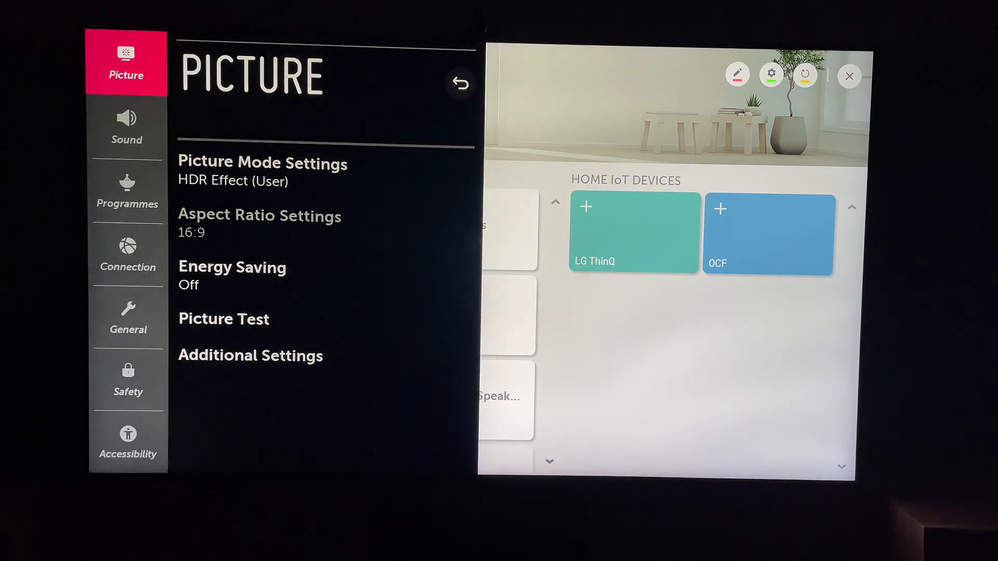
pyautogui.click(127, 317)
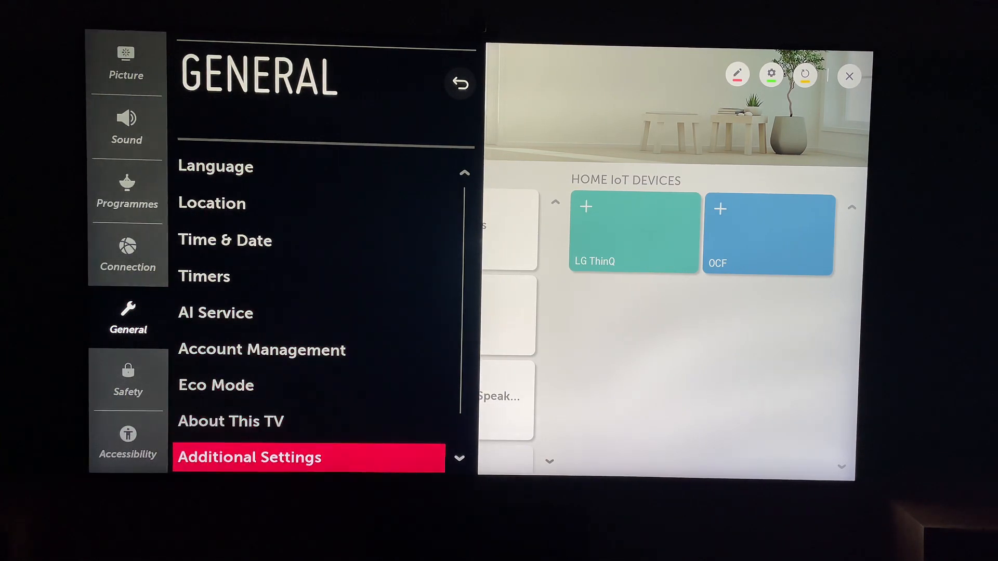
# Step: Within Additional Settings, switch Standby Light off and then back on
pyautogui.click(250, 458)
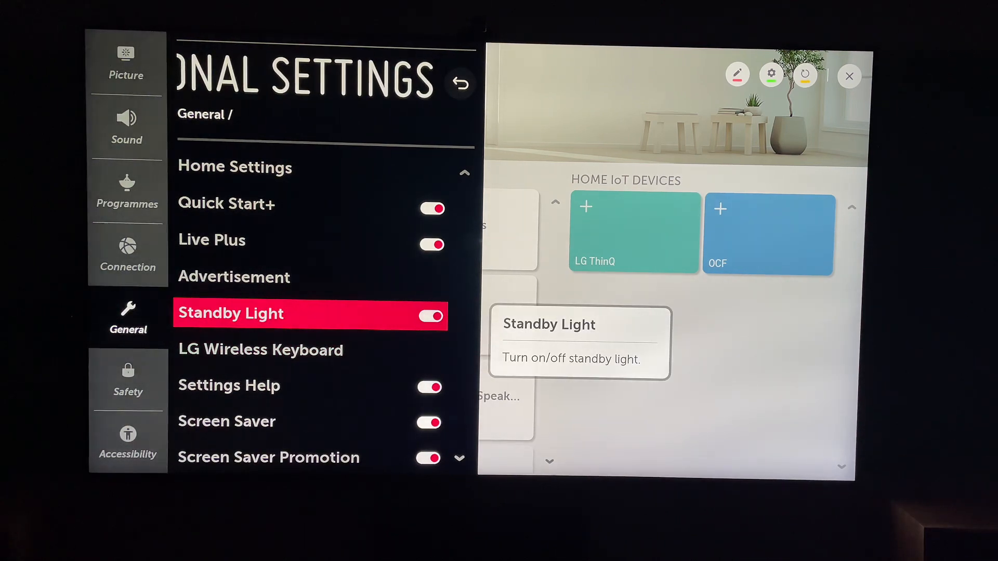
pyautogui.click(430, 316)
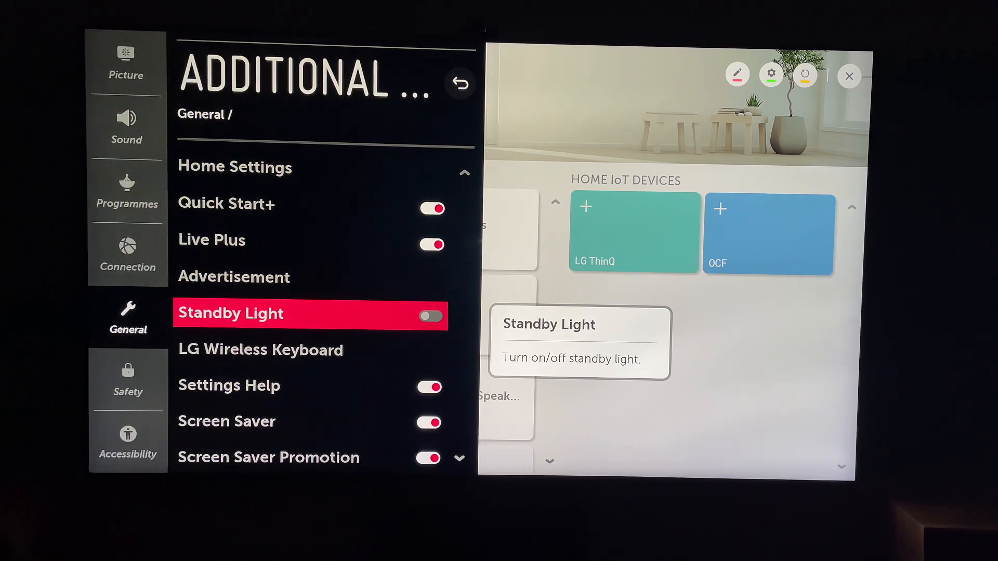
pyautogui.click(430, 316)
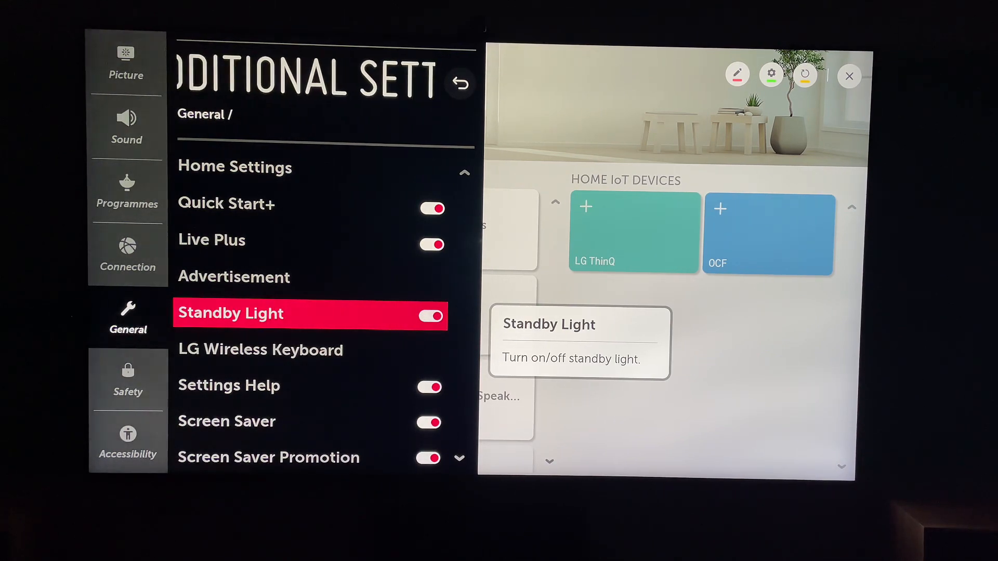